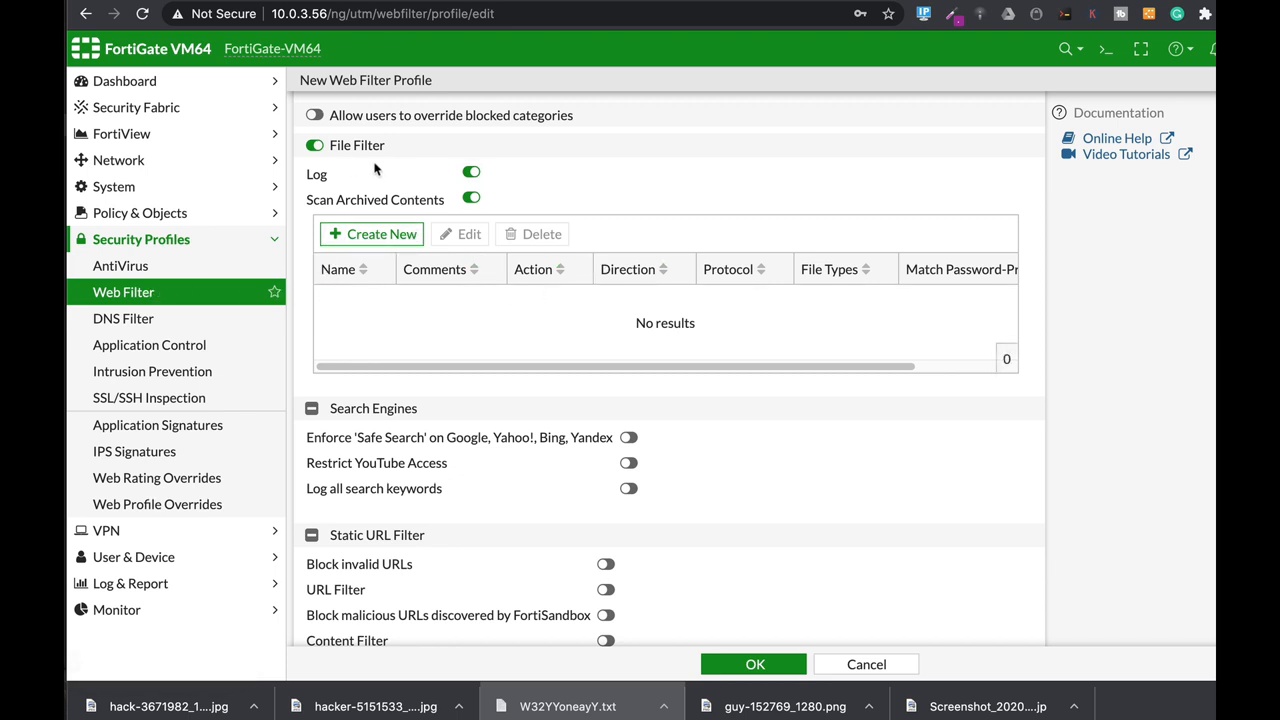
Step: Start a new web filter file filter rule and bring up its file type choices
click(372, 233)
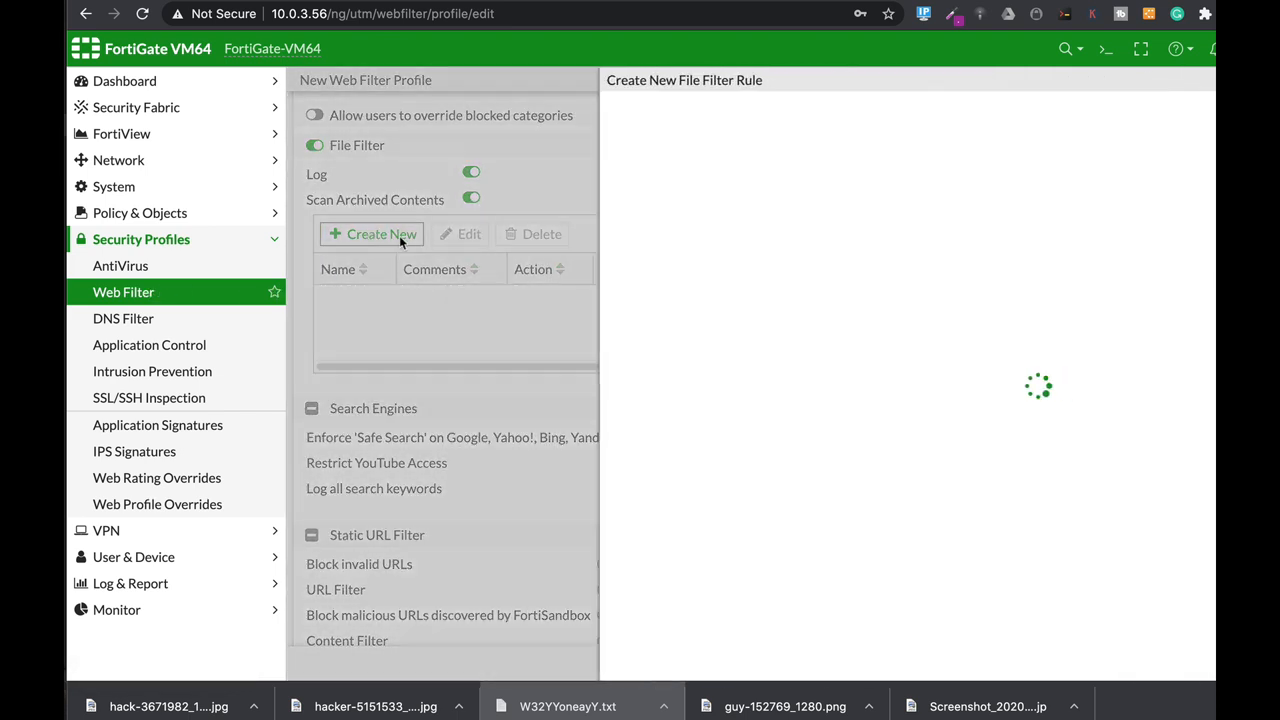
click(380, 233)
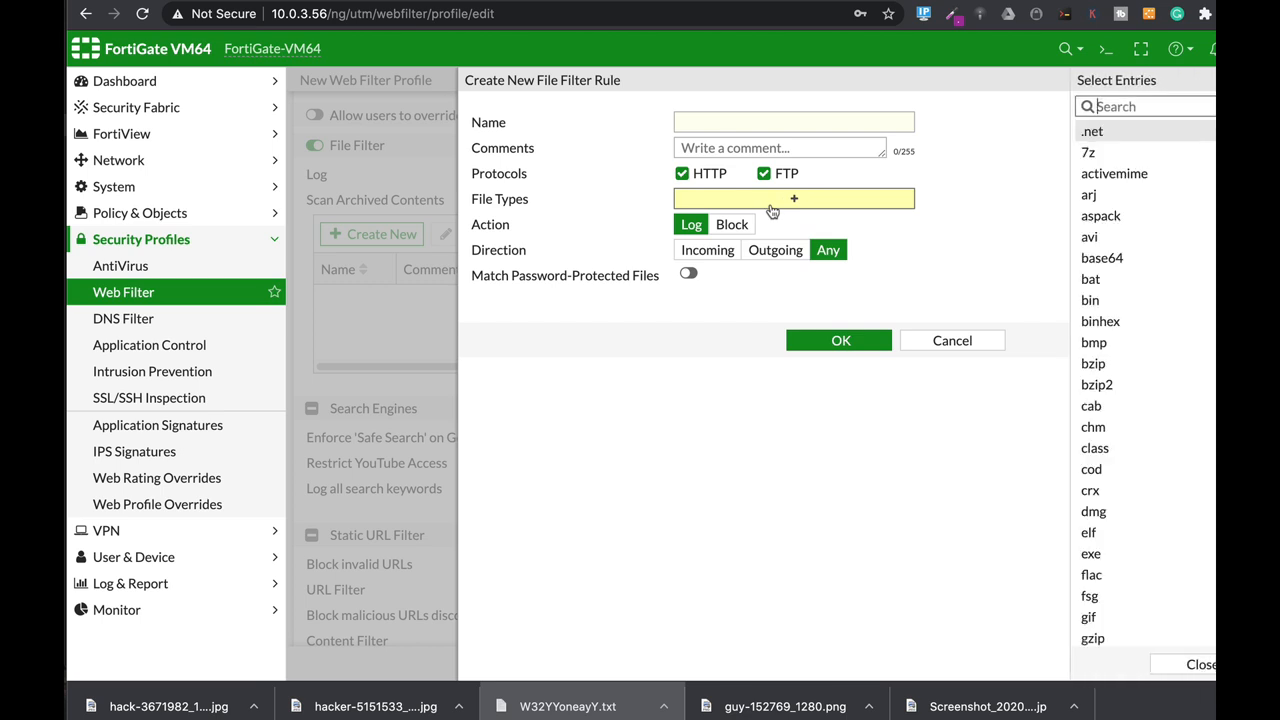
mouse_move(445, 265)
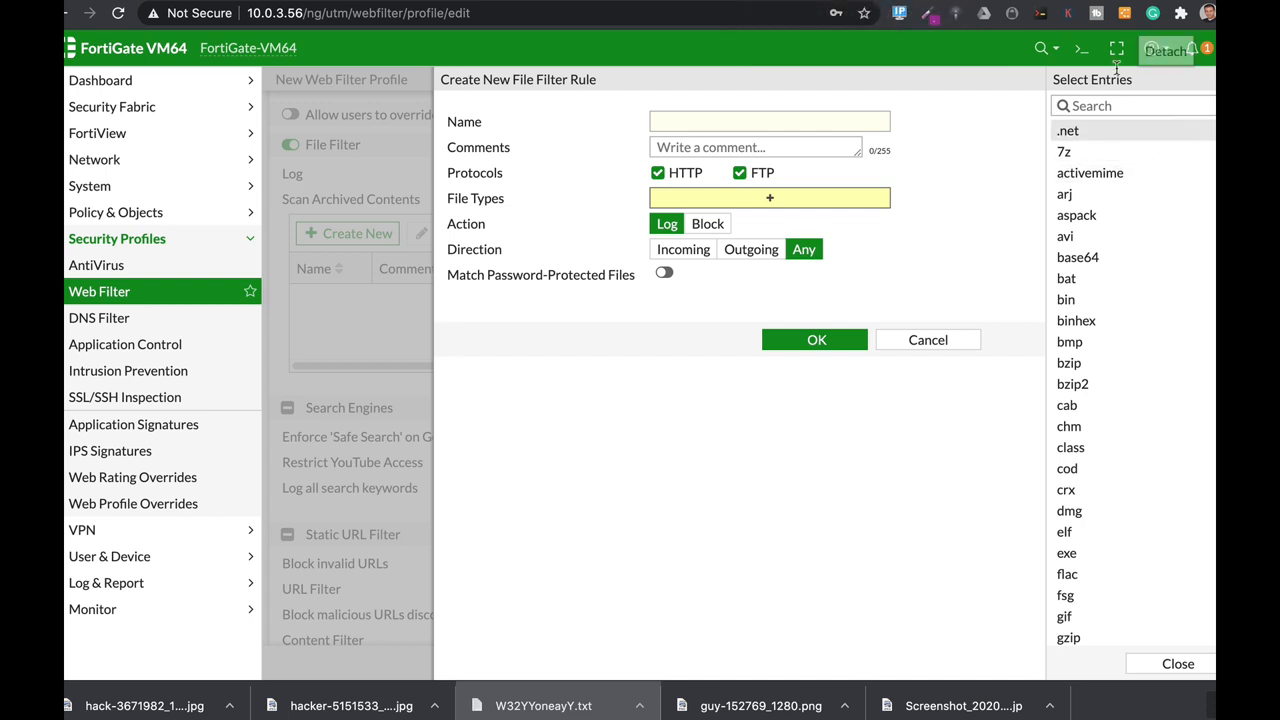
Step: In the CLI console, create DLP sensor 'credit' and begin filter entry 1
click(1081, 48)
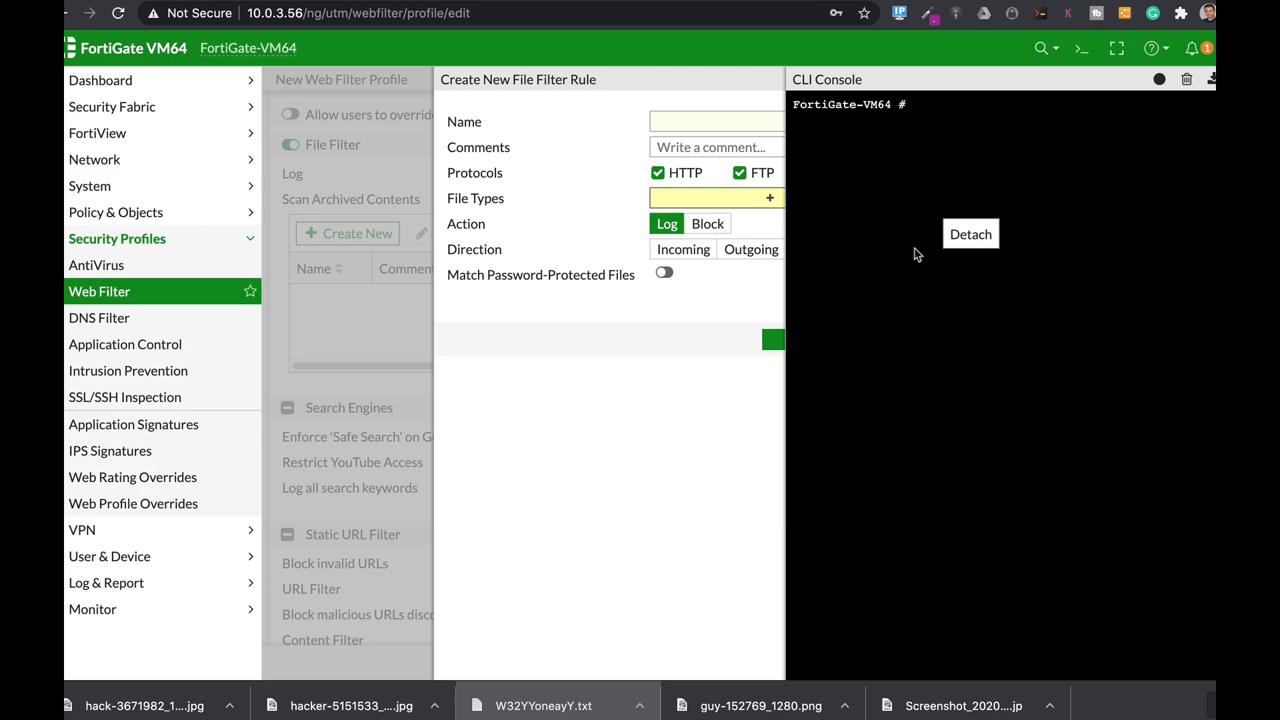
text(config)
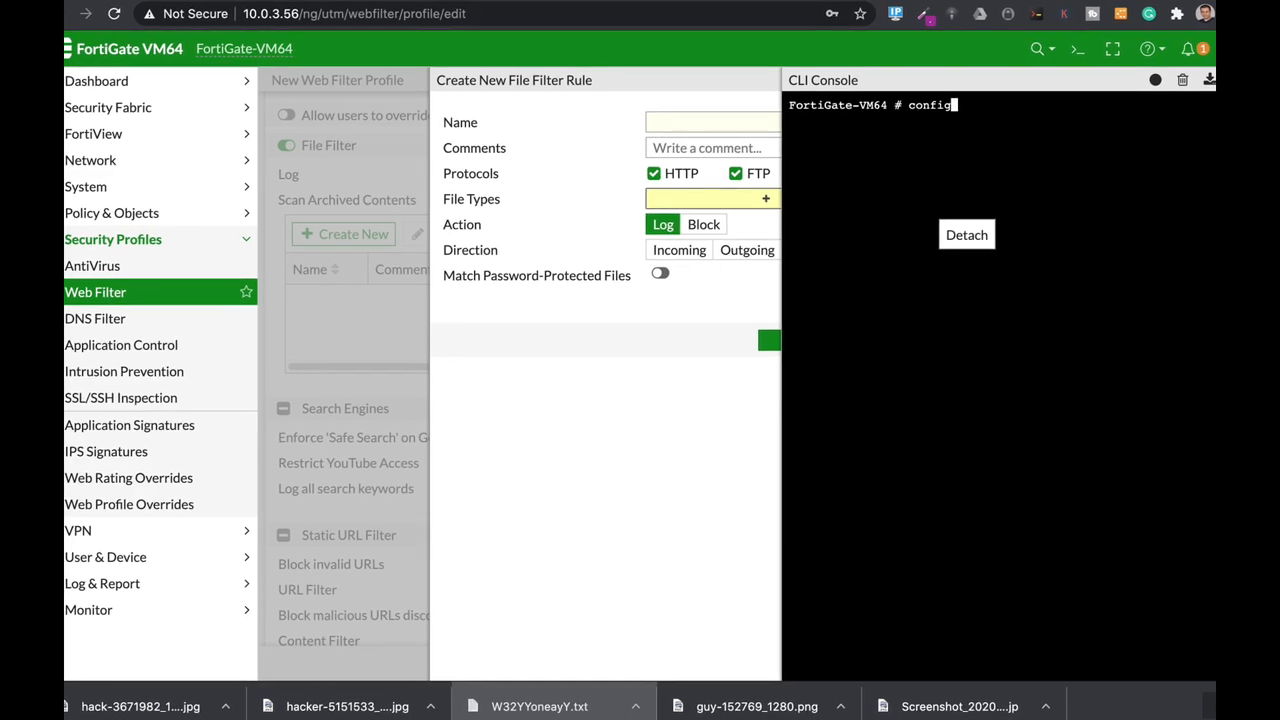
text(dlp sensor)
text(edit)
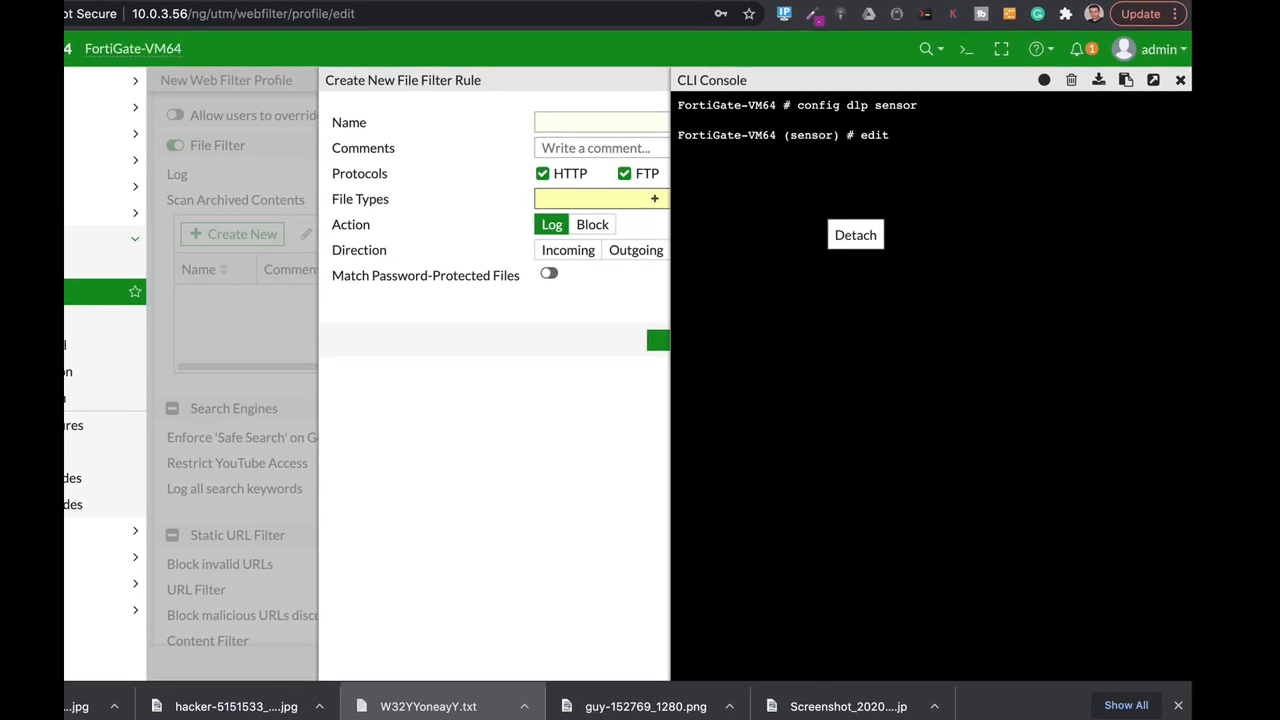
text(credir)
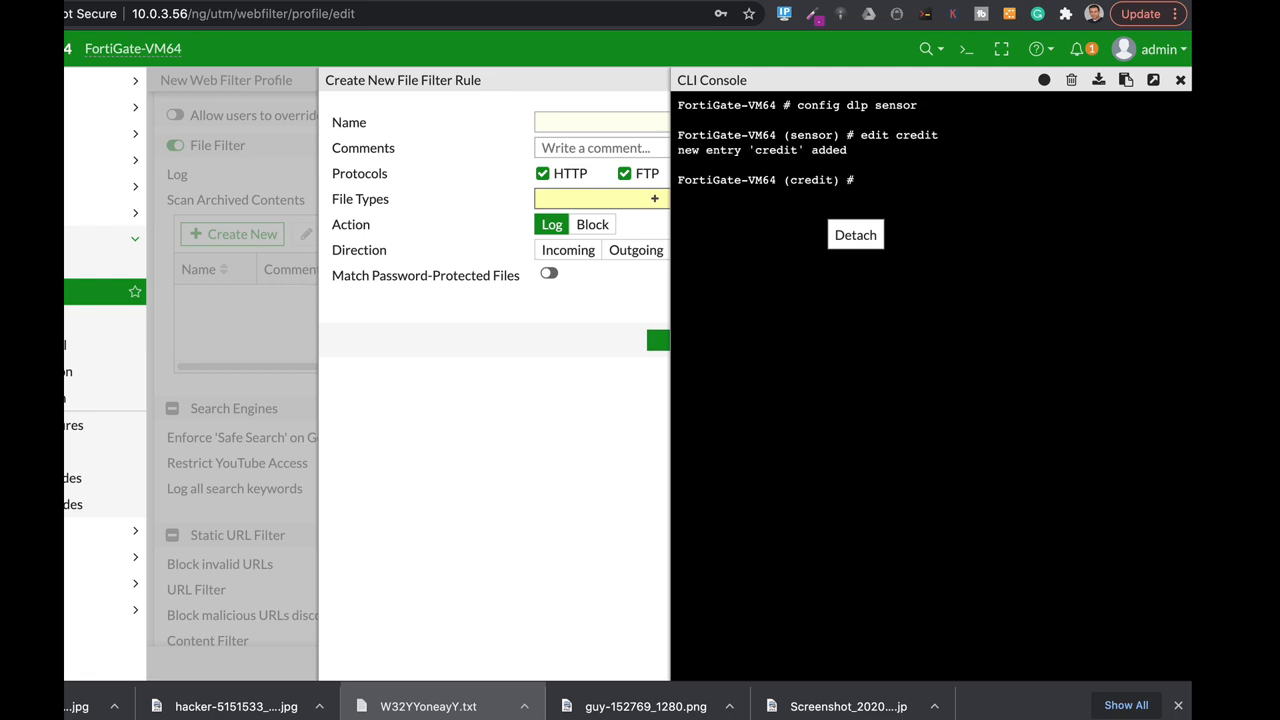
text(config filter)
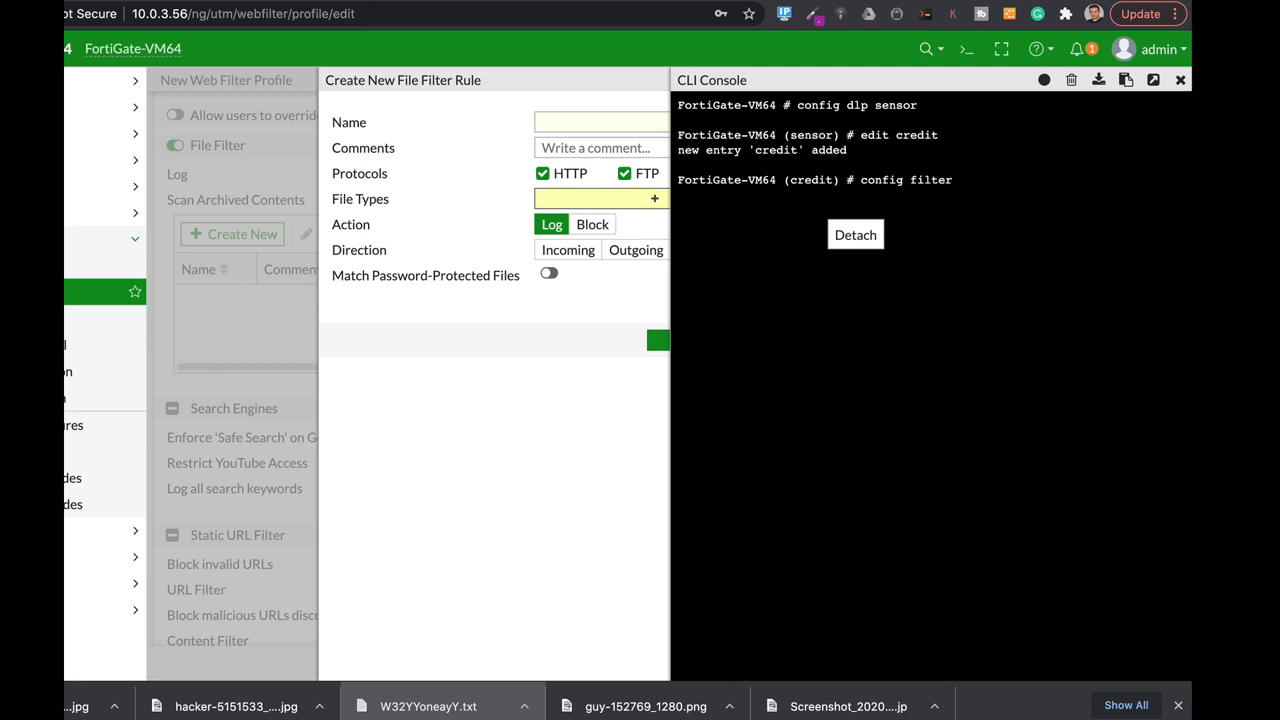
text(edit 1)
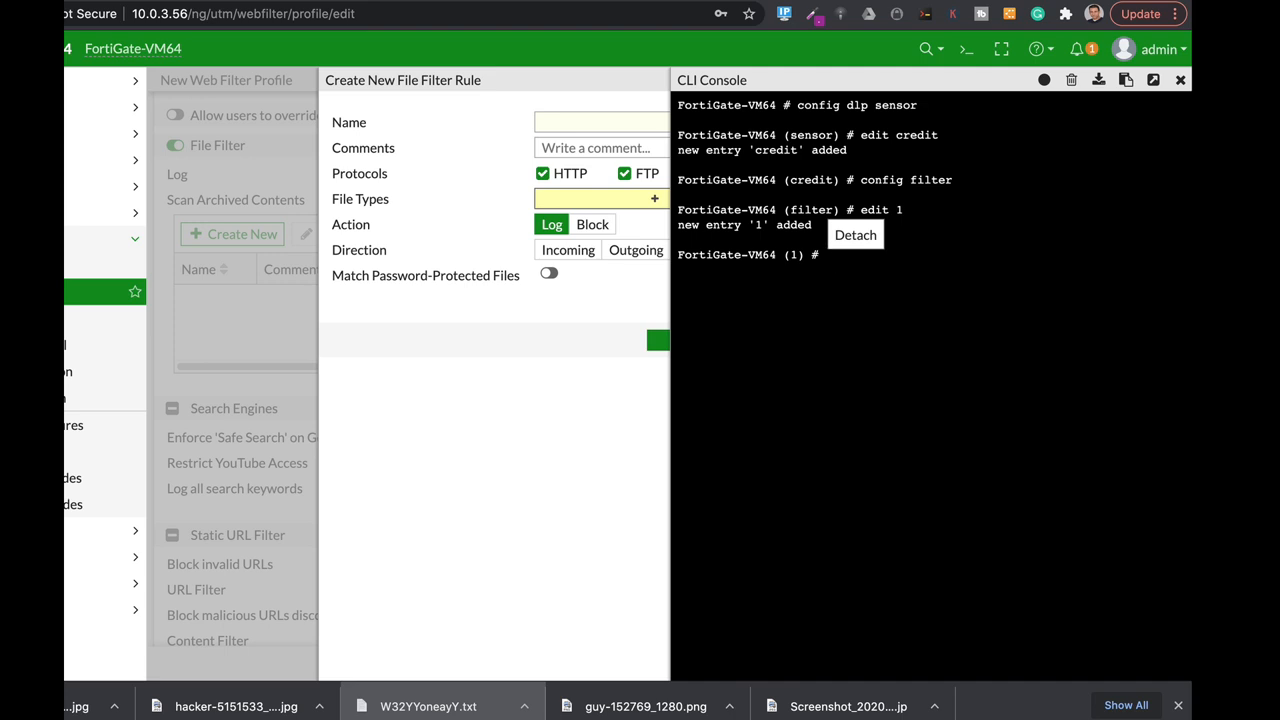
Step: Set filter entry 1 to type message with protocols SMTP, POP3 and IMAP
text(set type)
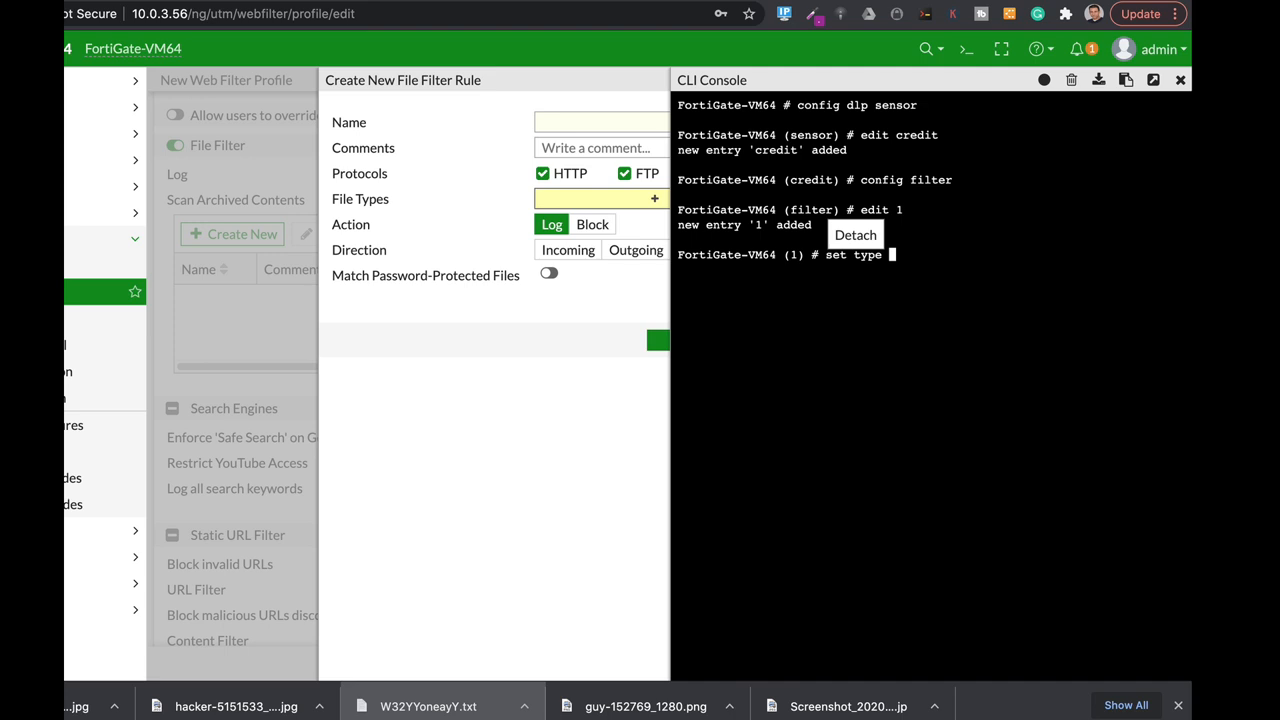
text(message)
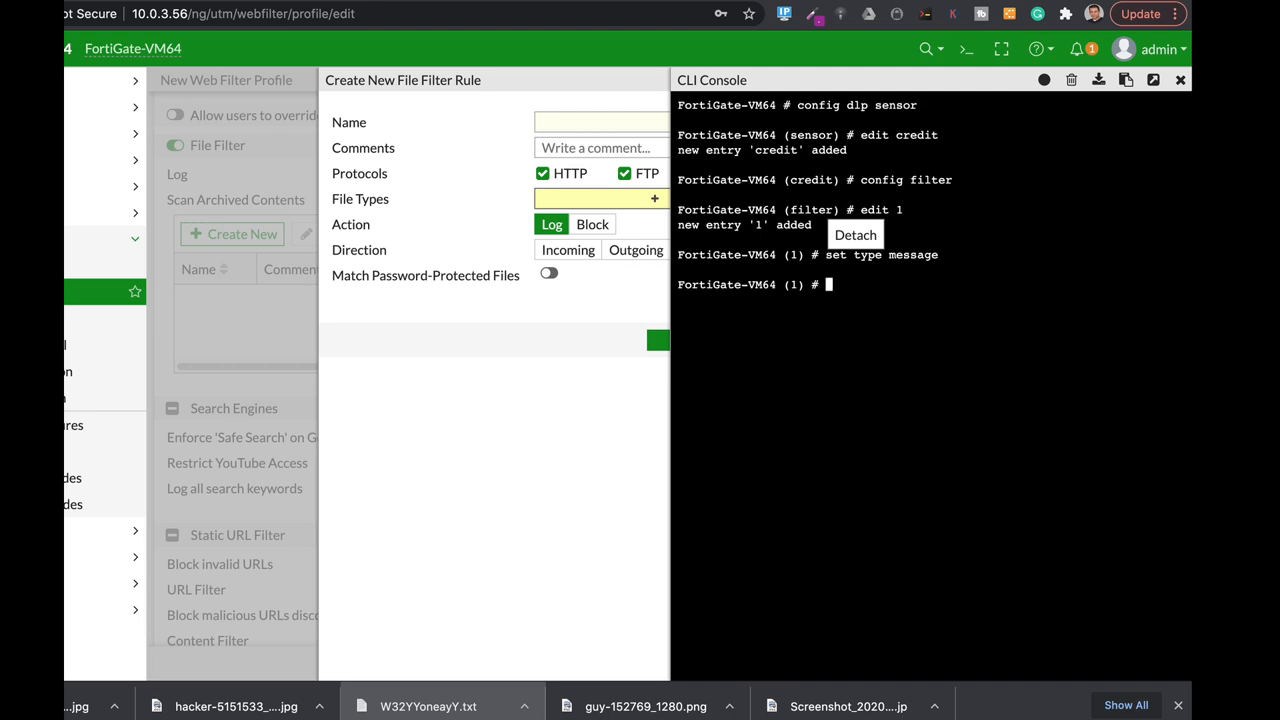
text(set proto smt)
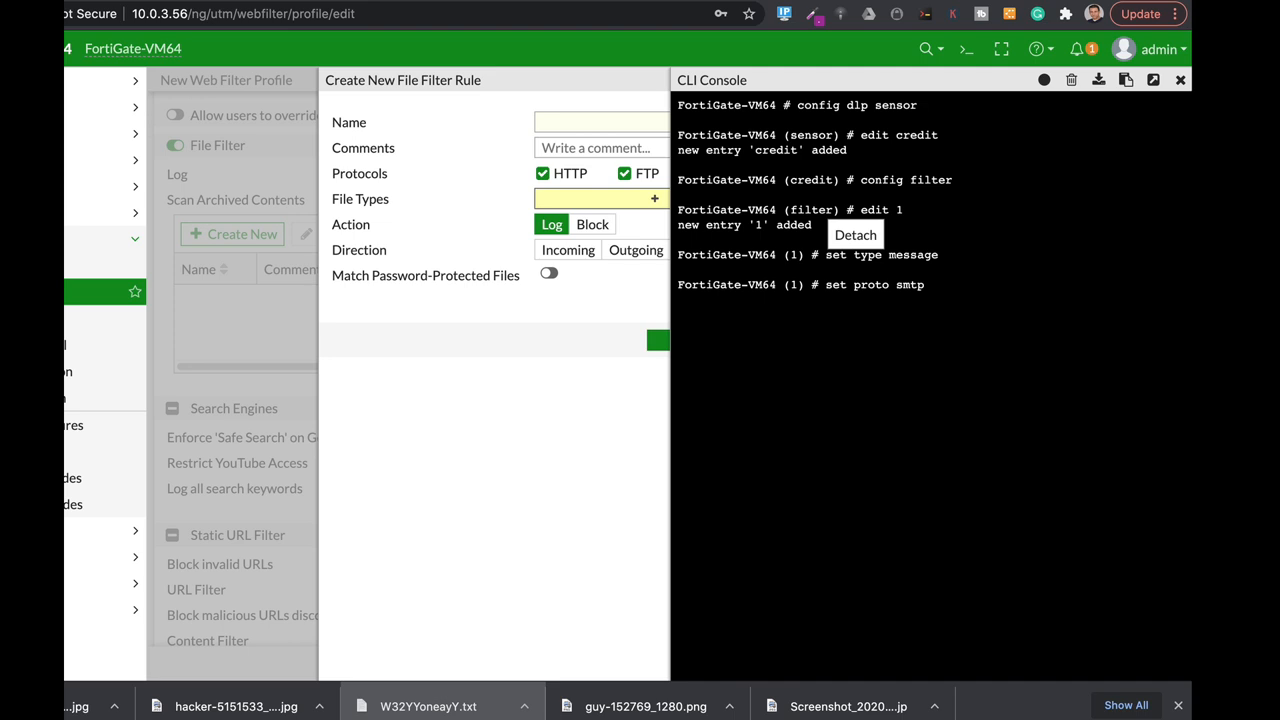
text(pop3 imap)
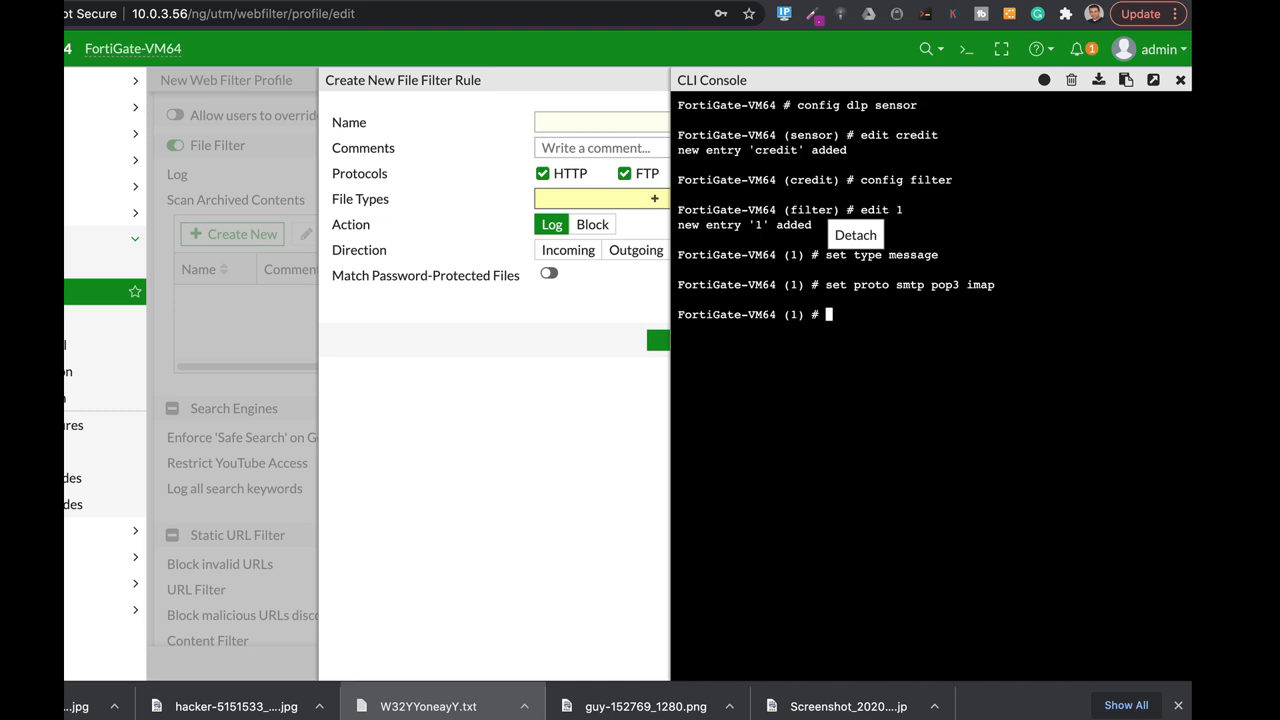
text(set filter-by)
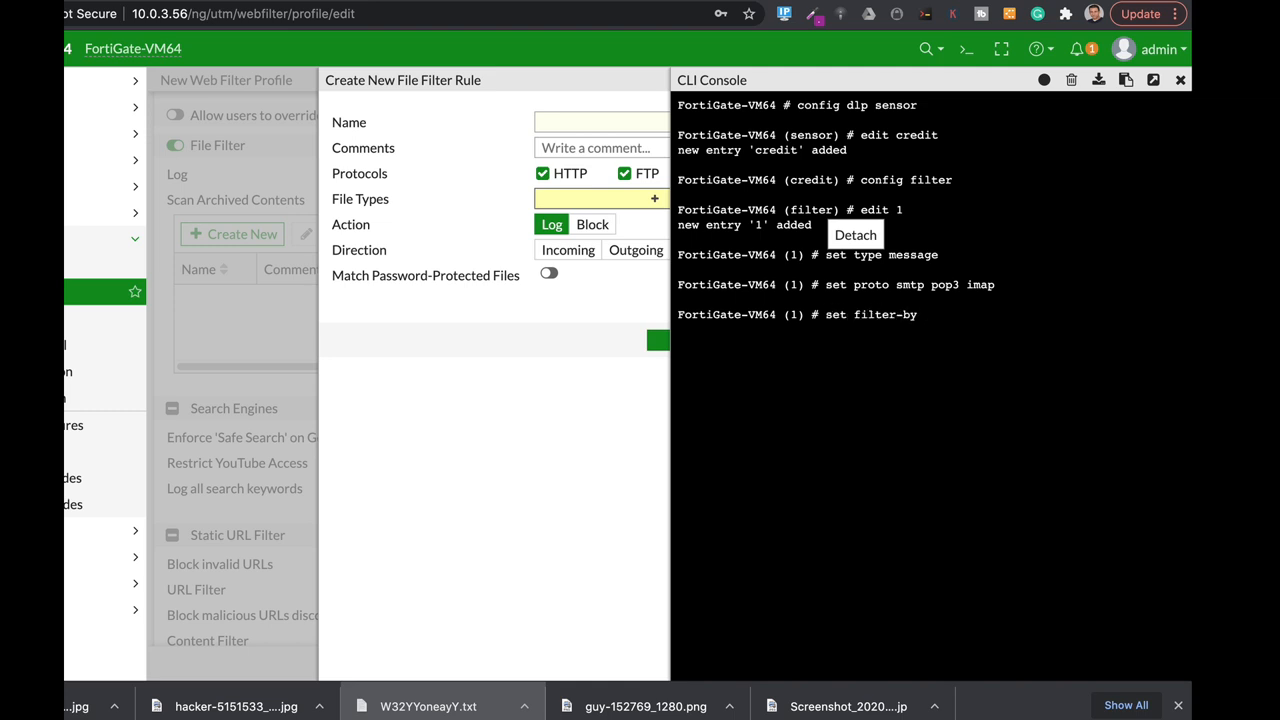
Step: Make filter entry 1 filter by credit-card, then save and close it
text(credit-card)
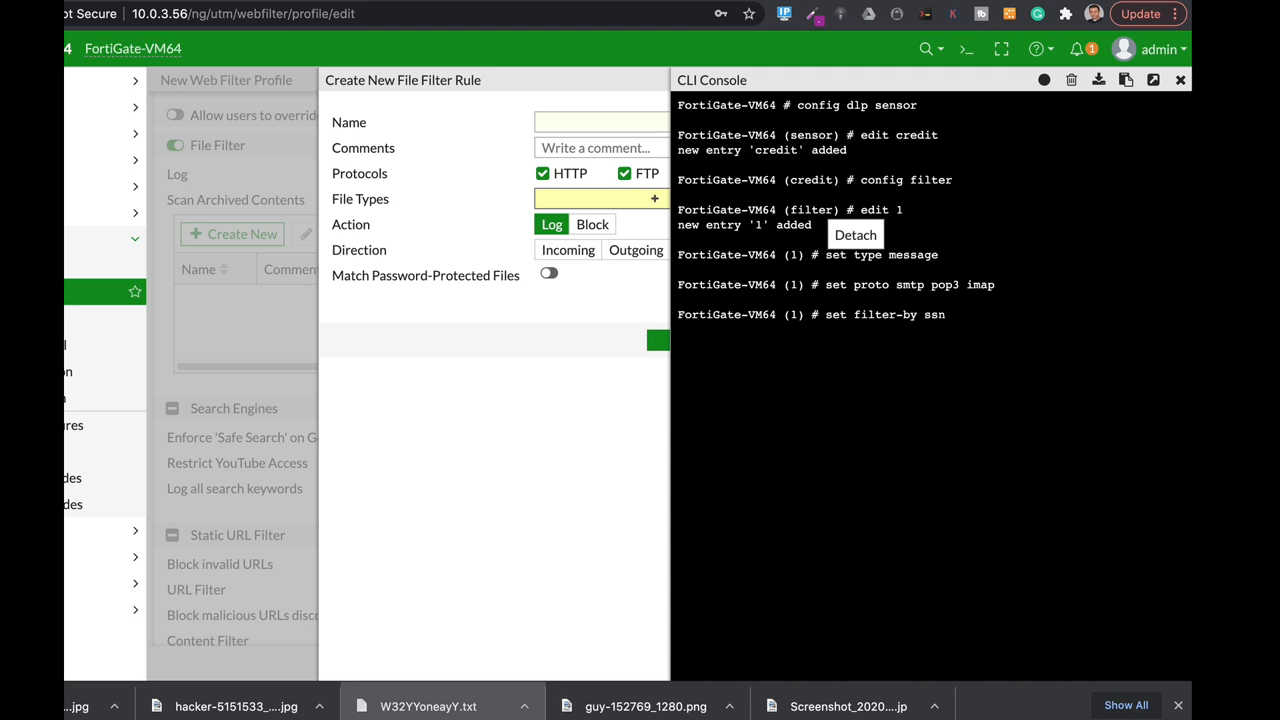
text(regexp)
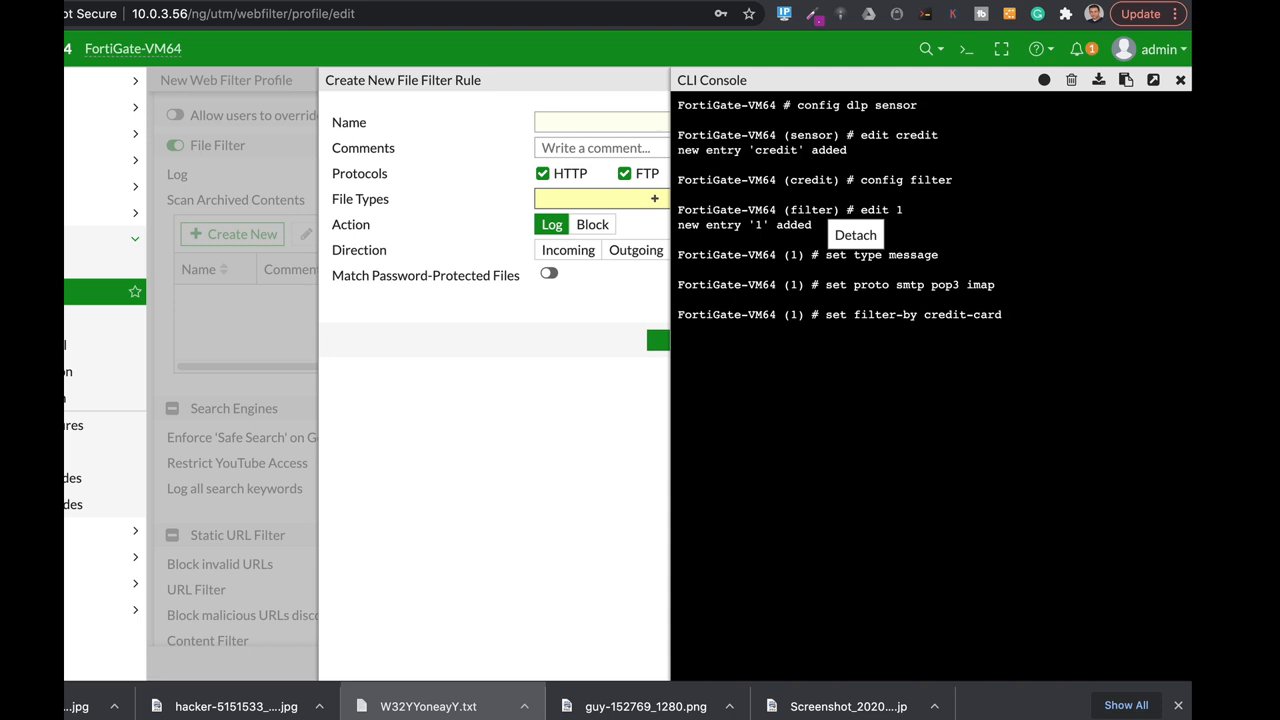
text(nex)
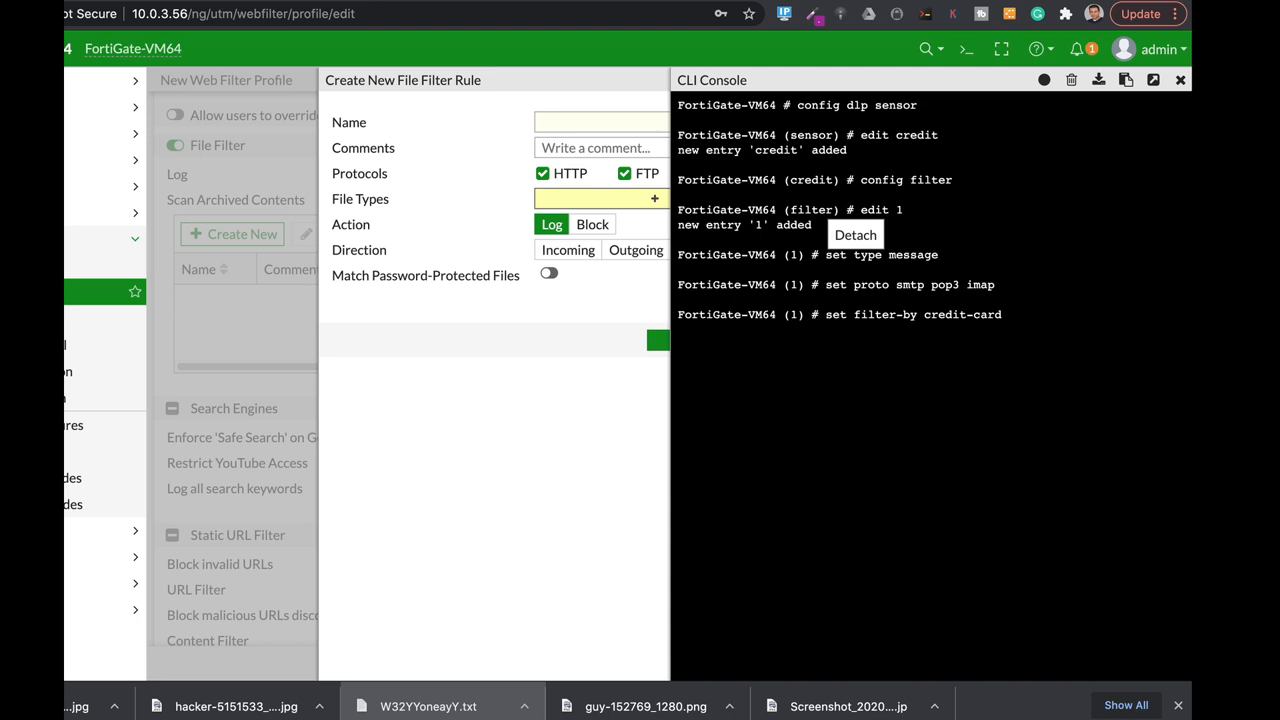
text(next)
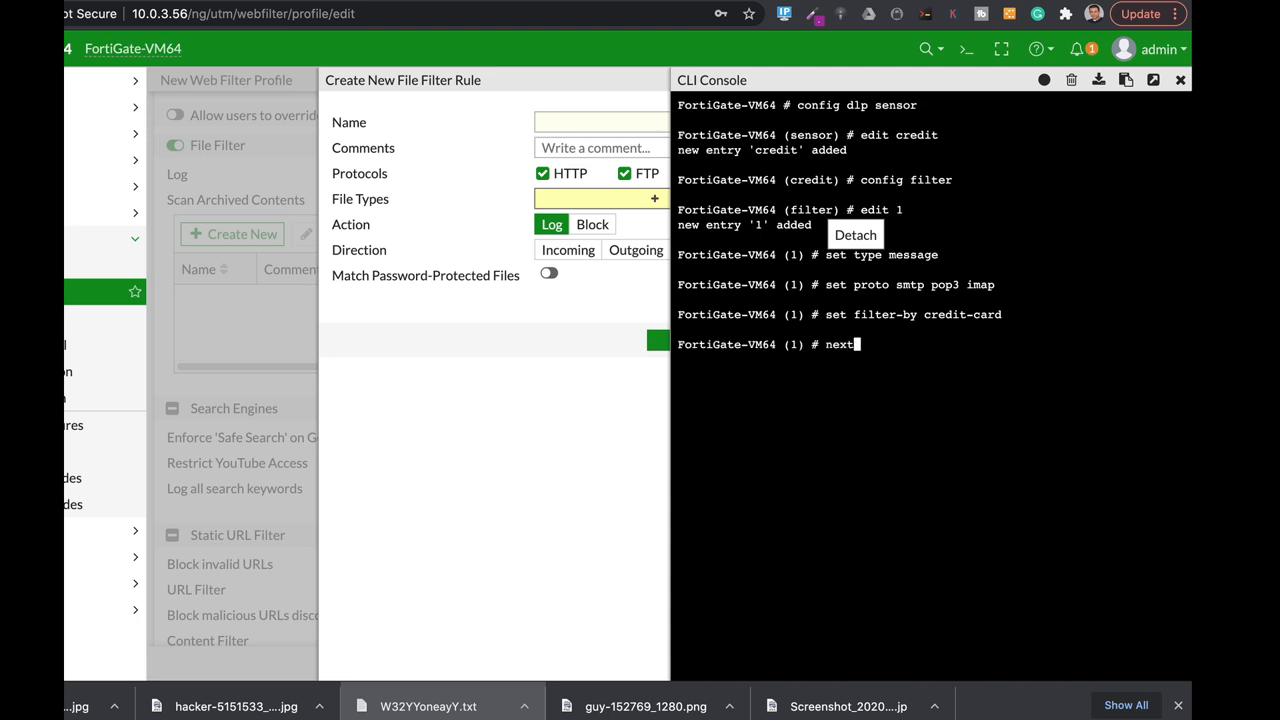
text(end)
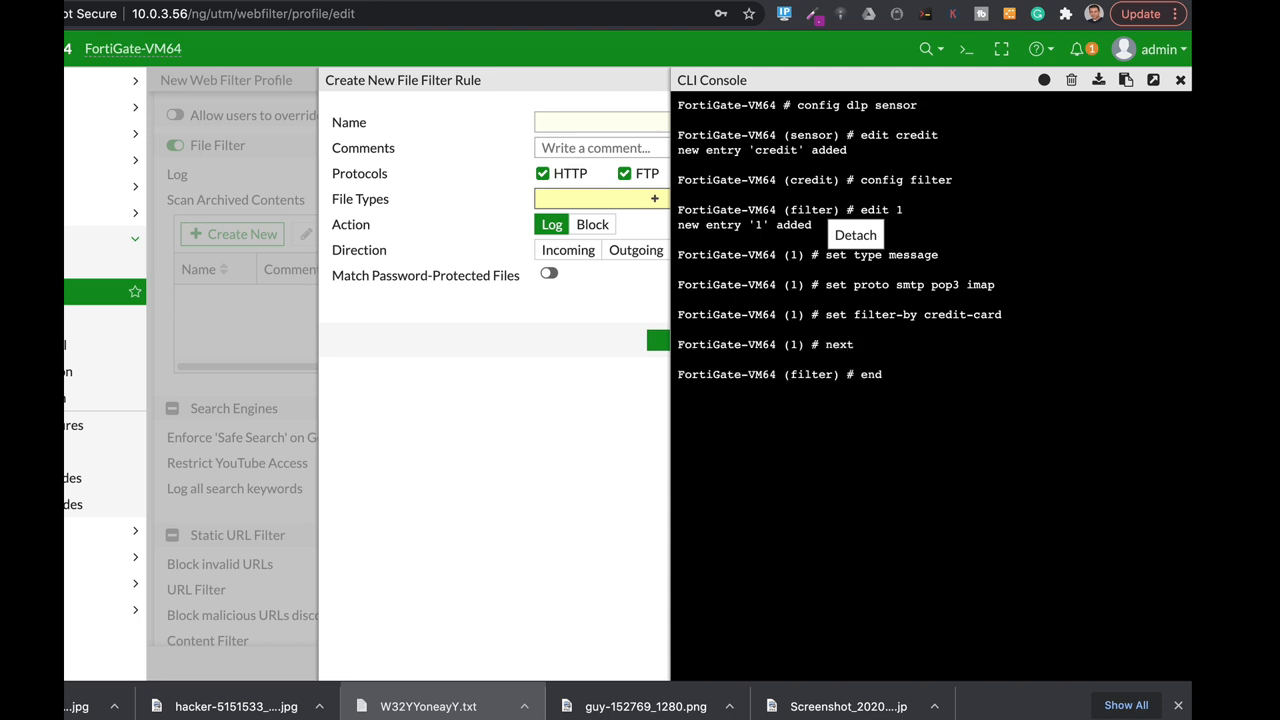
text(set dl)
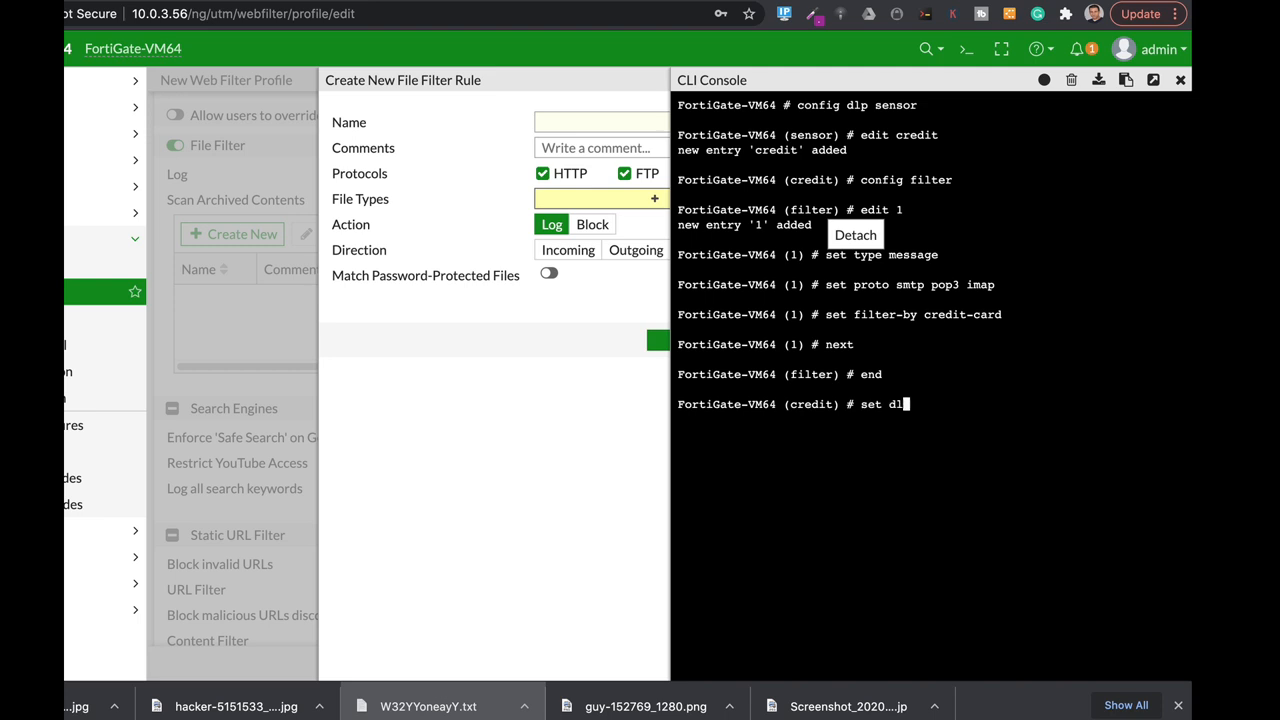